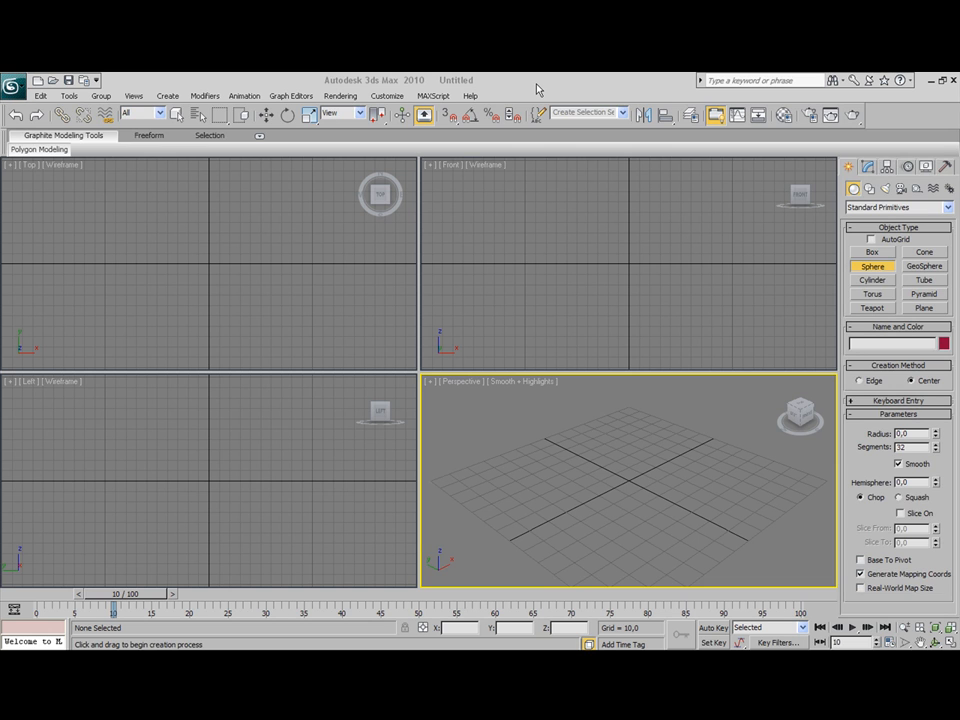
mouse_move(543, 88)
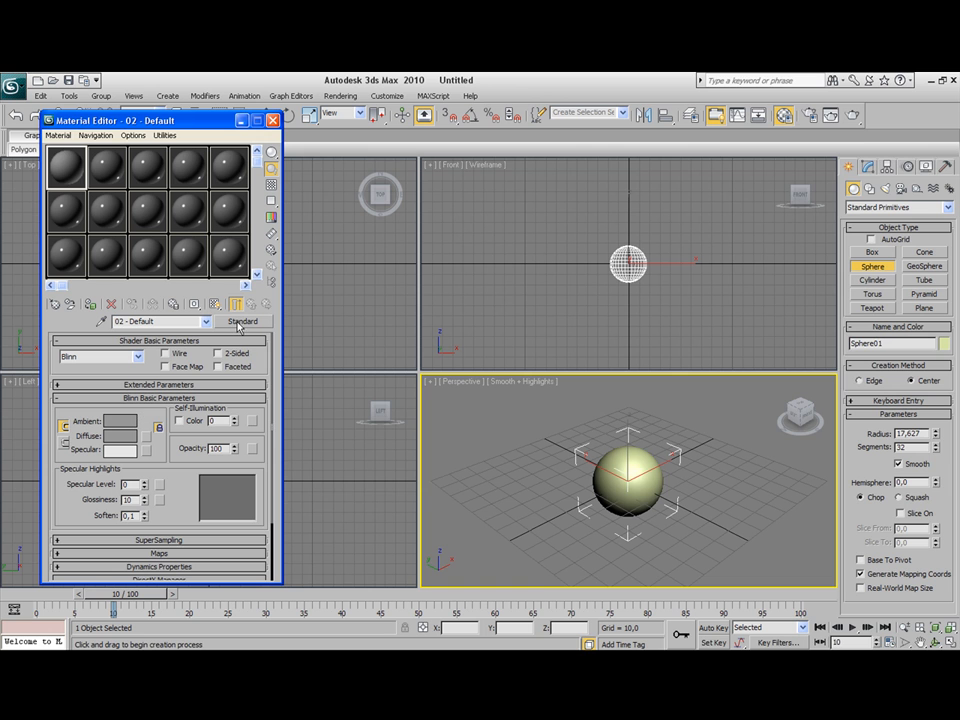
mouse_move(110, 443)
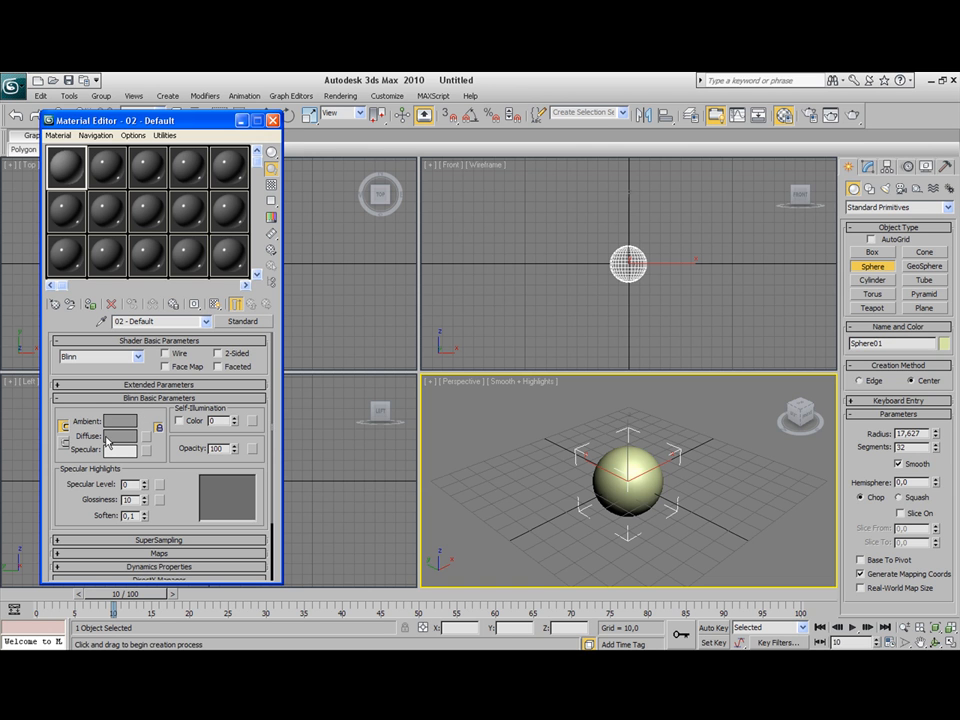
Step: Set the material's diffuse colour to red-orange and render the Perspective view
left_click(120, 435)
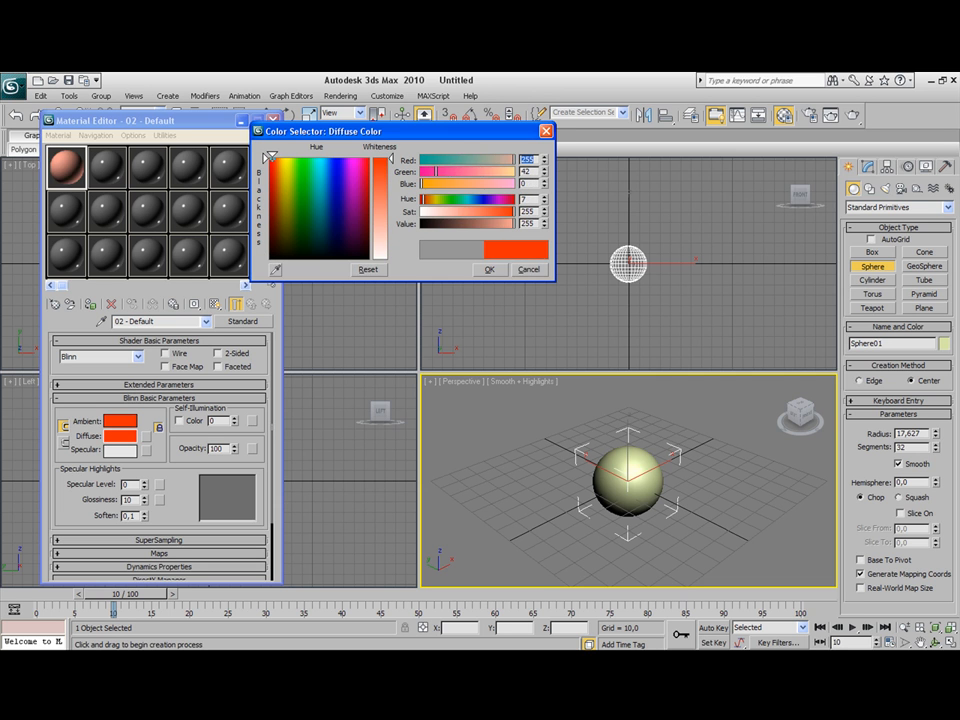
left_click(489, 269)
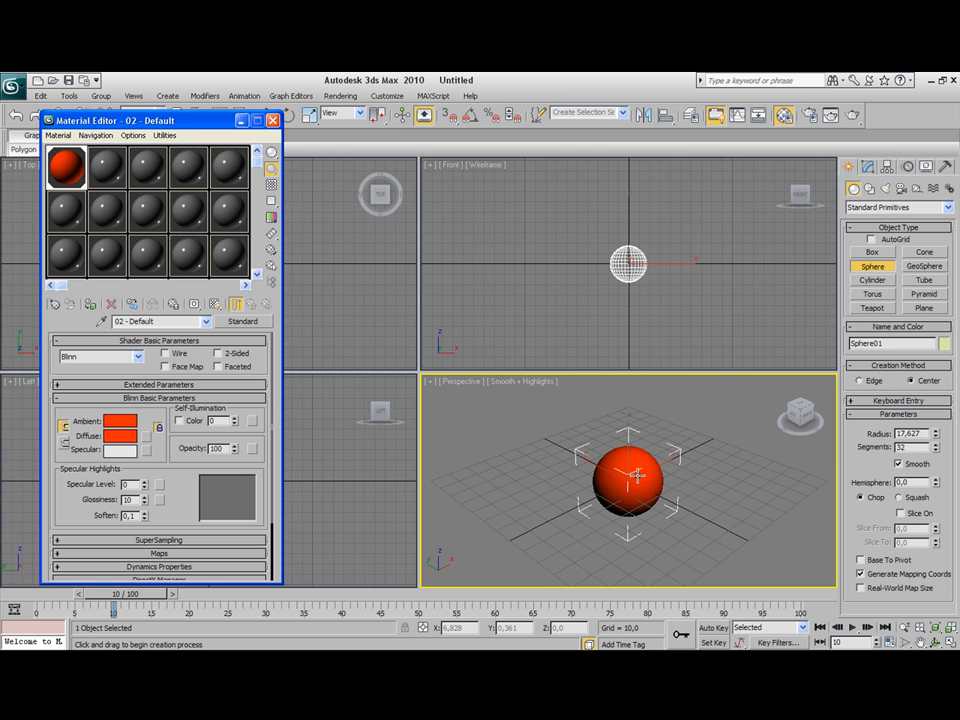
left_click(853, 117)
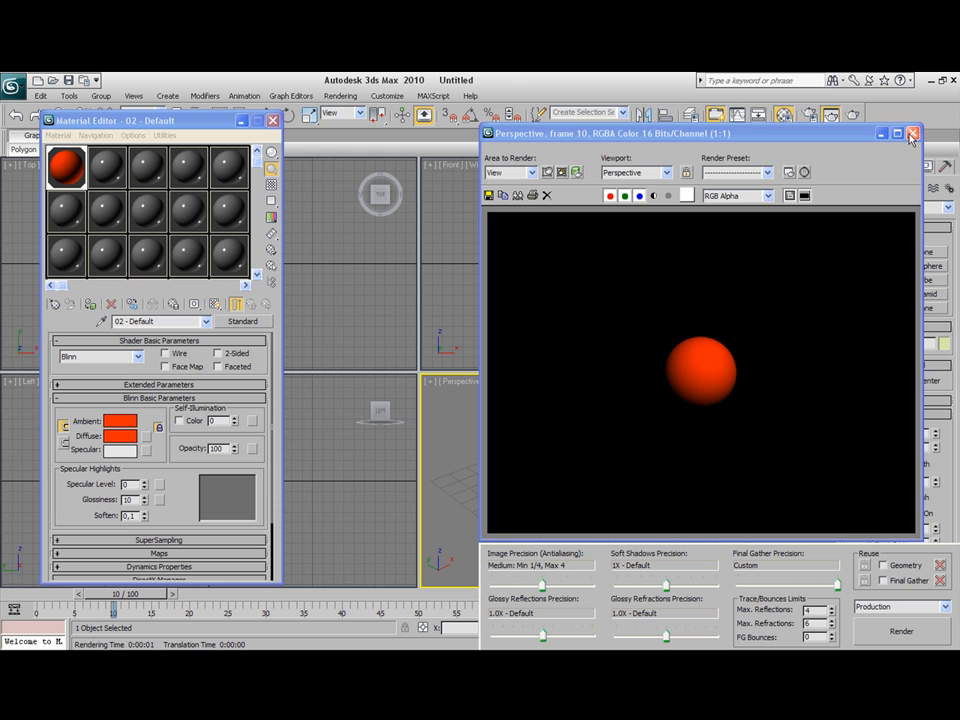
Step: Close the rendered image of the red sphere
left_click(911, 133)
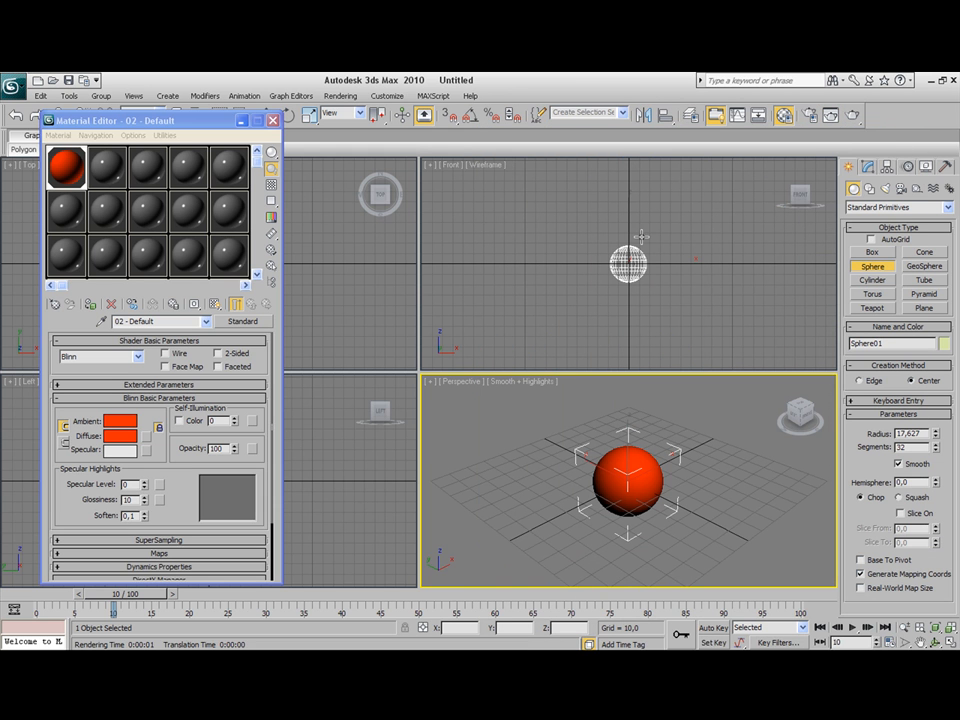
mouse_move(235, 410)
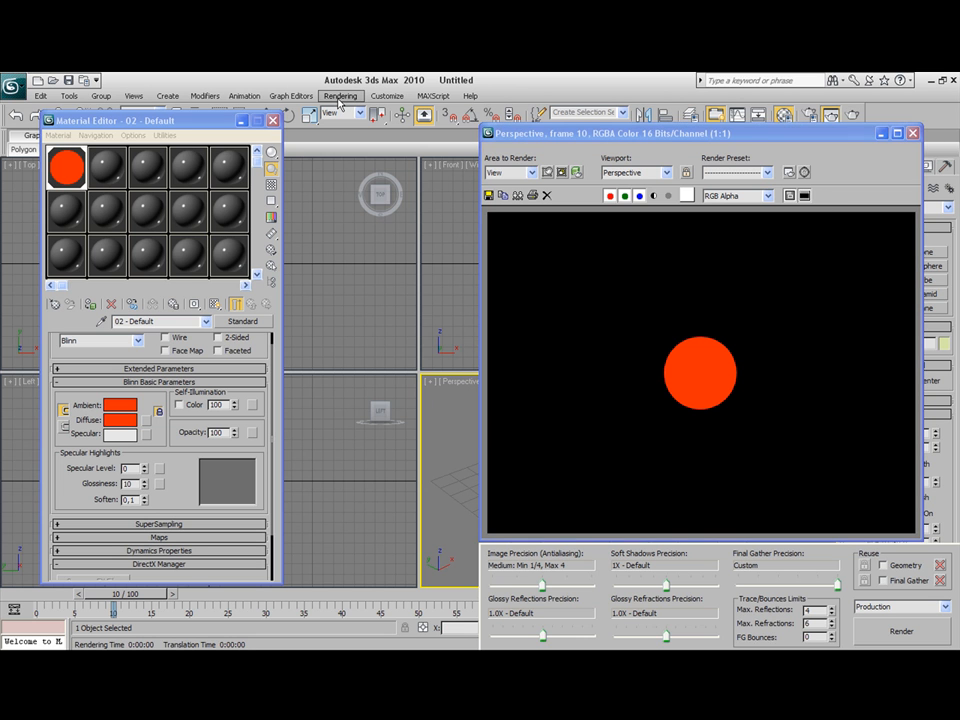
Step: Add a Lens Effects effect from Rendering > Effects and choose the Glow element
left_click(341, 95)
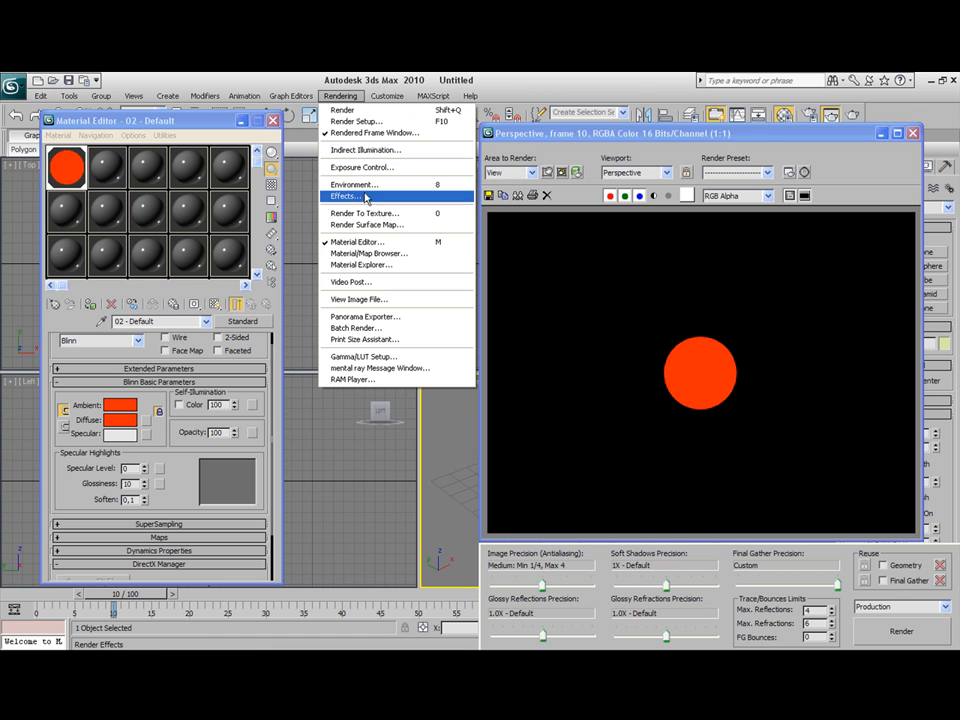
left_click(345, 196)
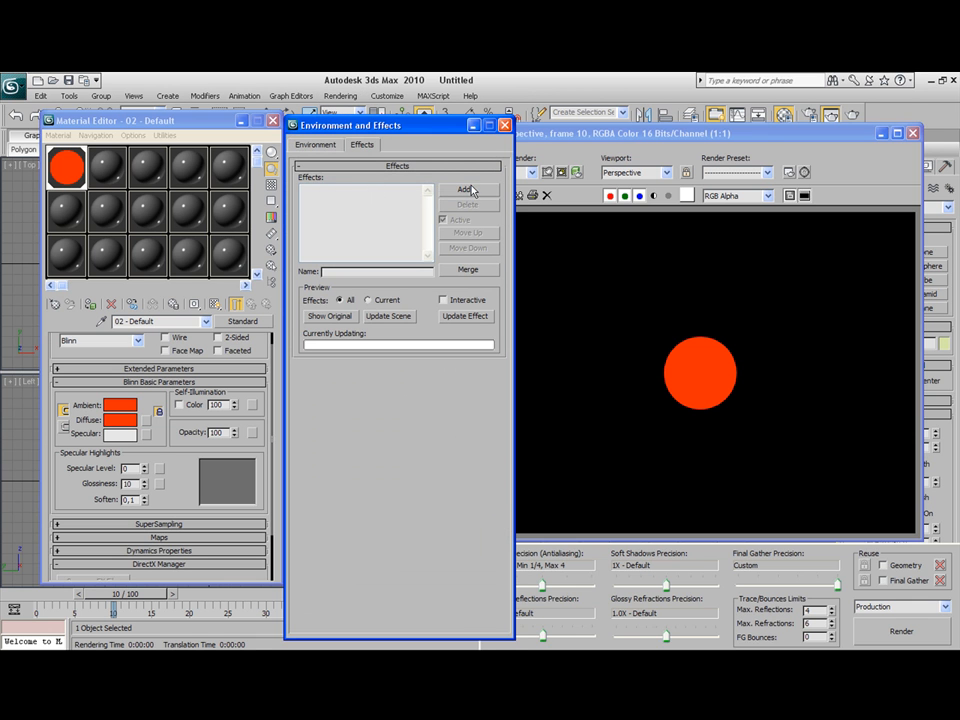
left_click(466, 189)
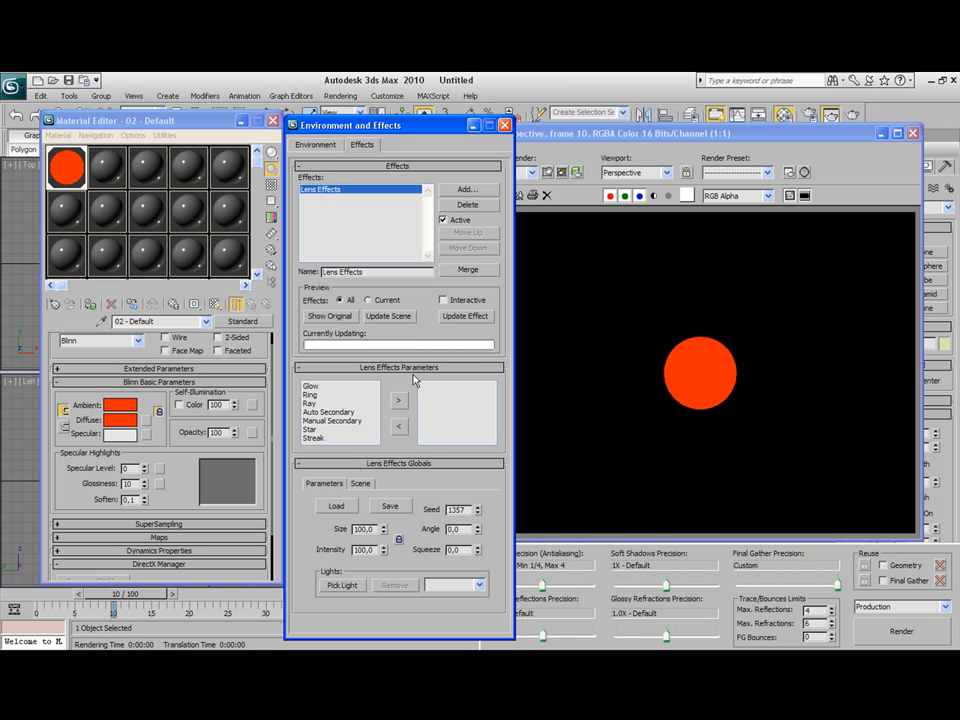
left_click(318, 386)
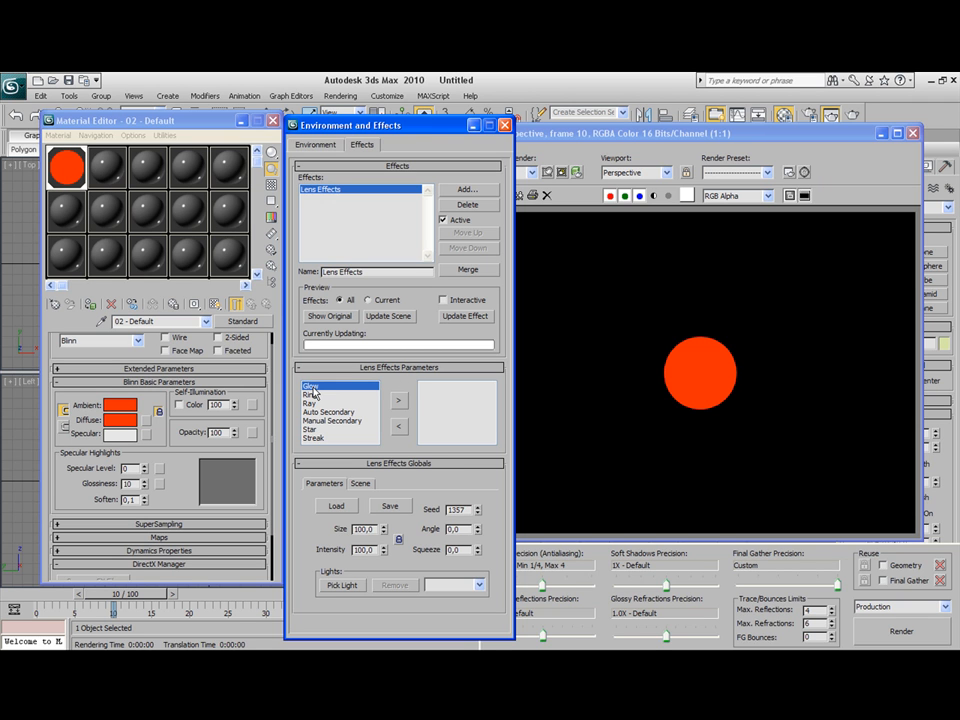
mouse_move(407, 408)
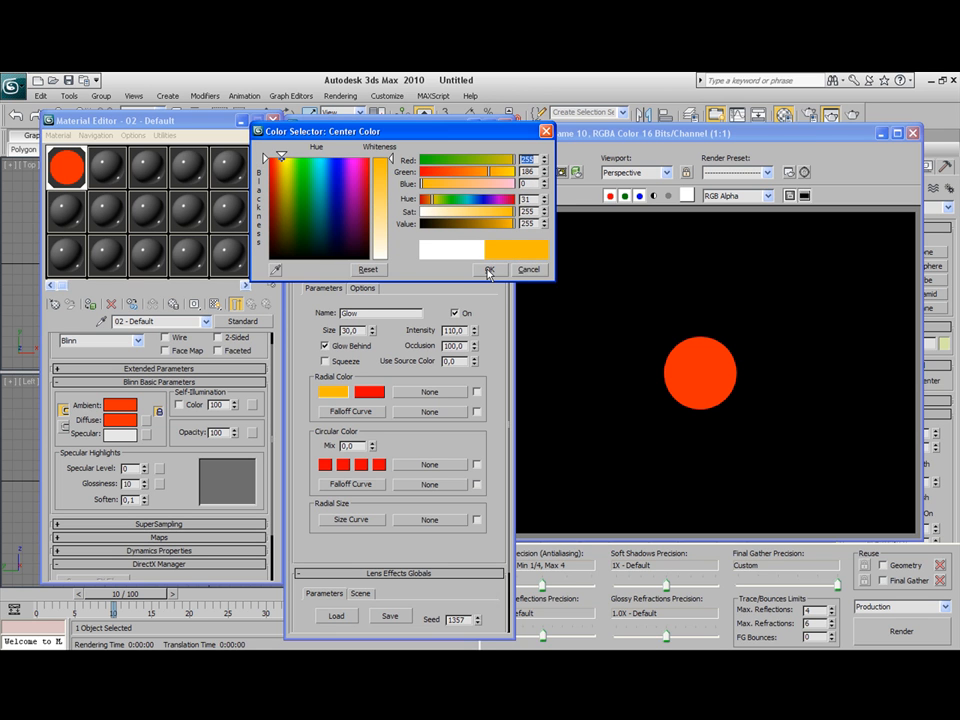
Step: Confirm orange as the glow's centre colour and scroll to the glow options
left_click(489, 270)
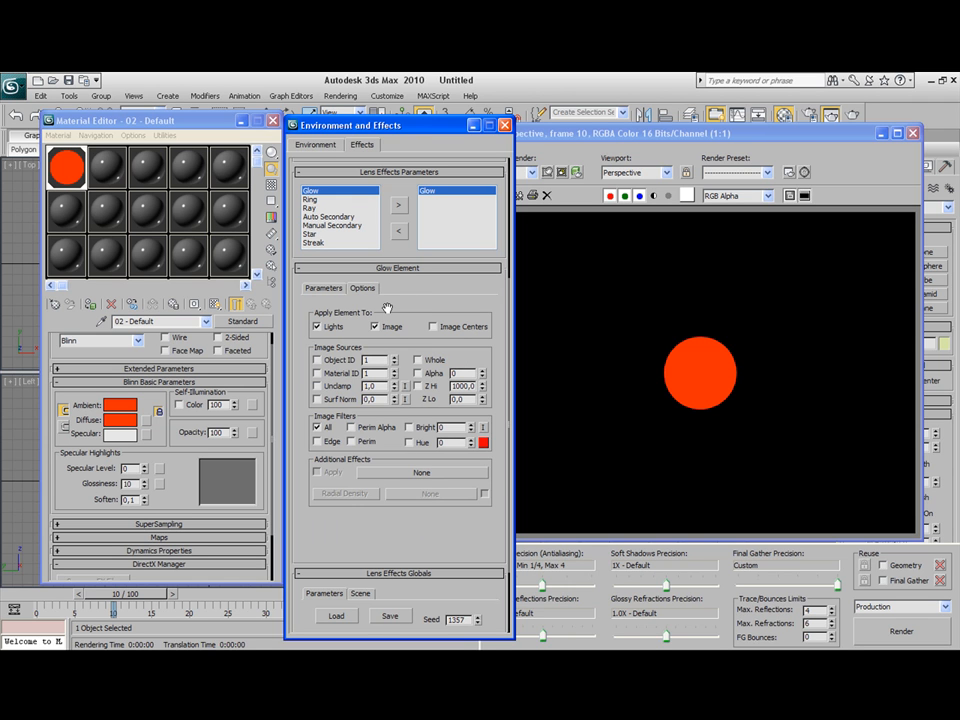
scroll("down", 3)
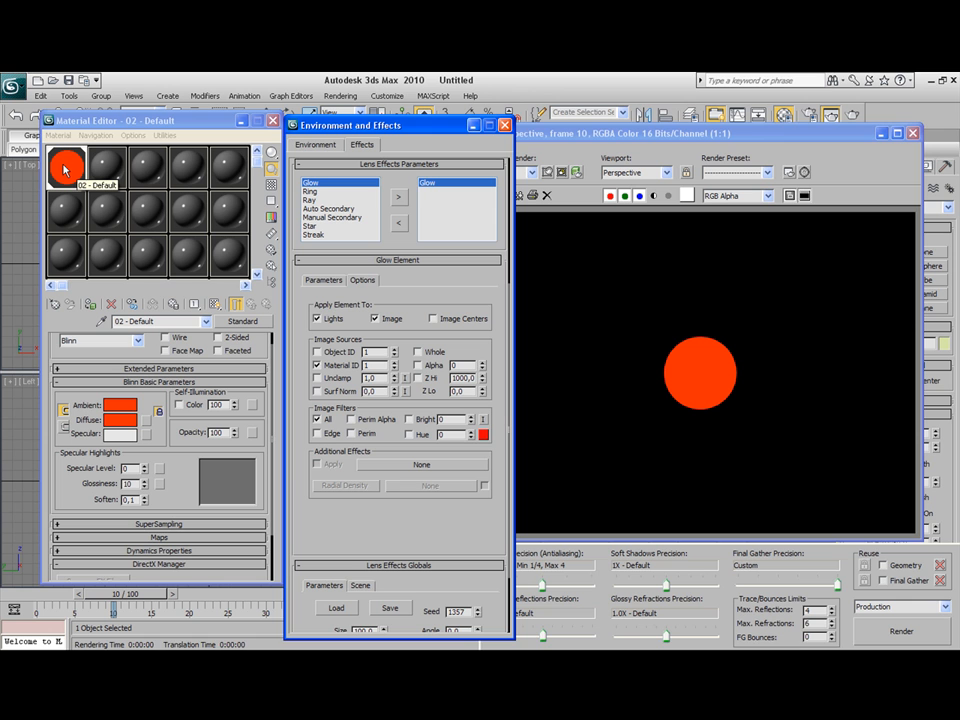
Step: Render the glowing sphere and set the glow Size to 5,0
left_click(852, 114)
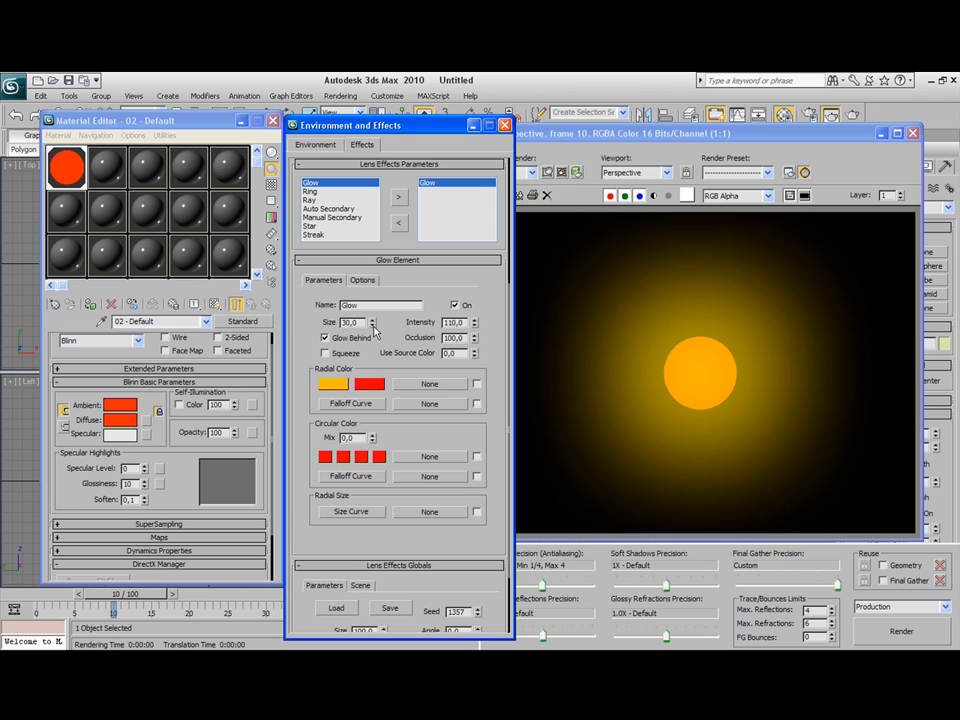
type("5,0")
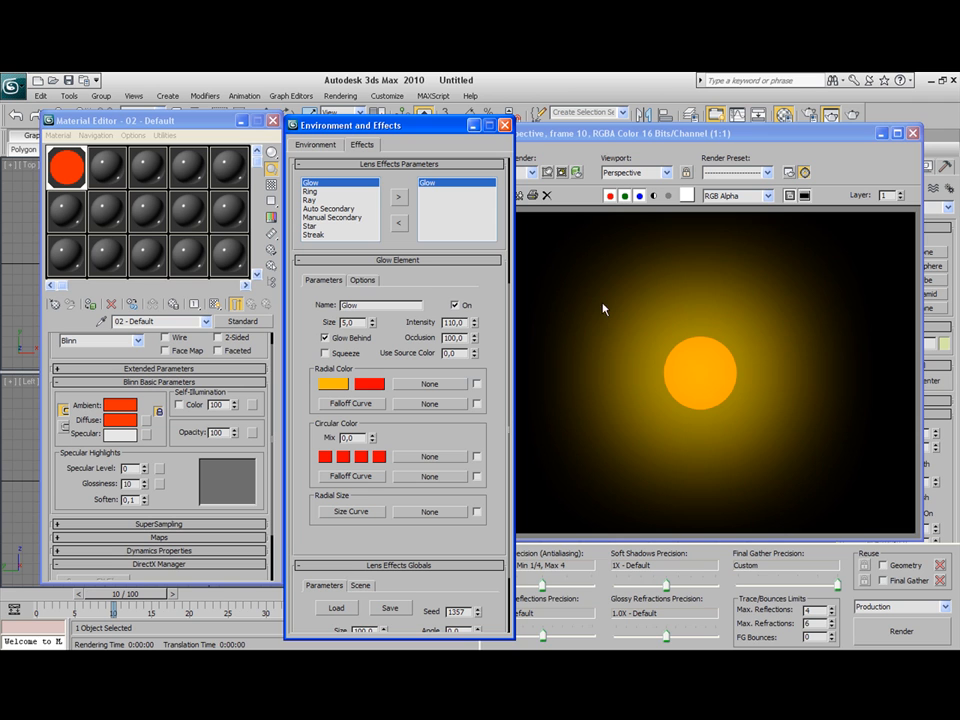
mouse_move(668, 362)
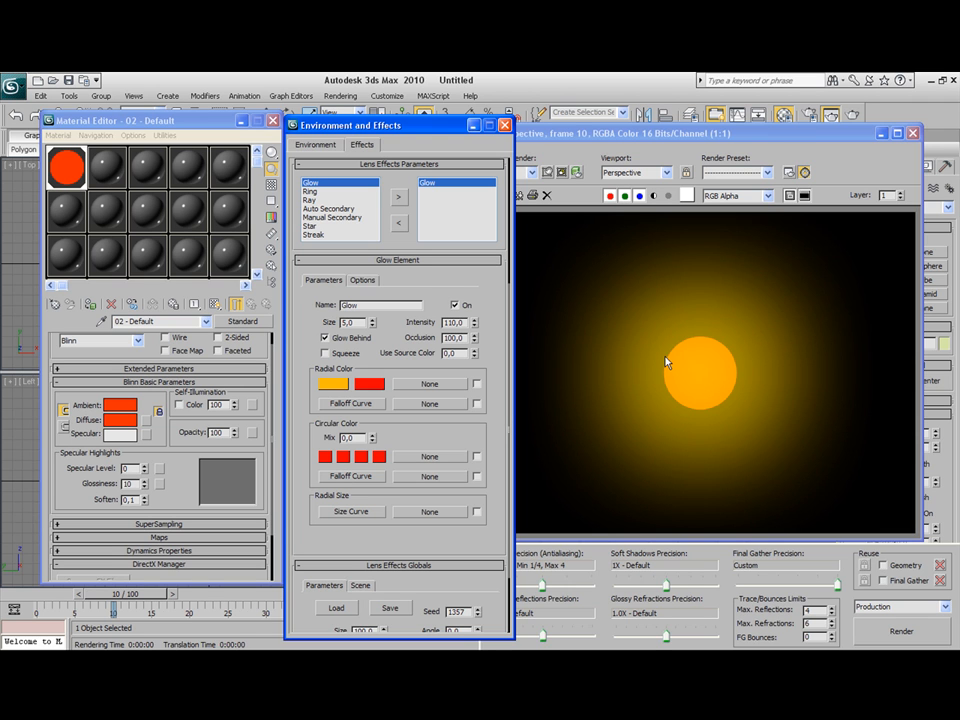
mouse_move(670, 363)
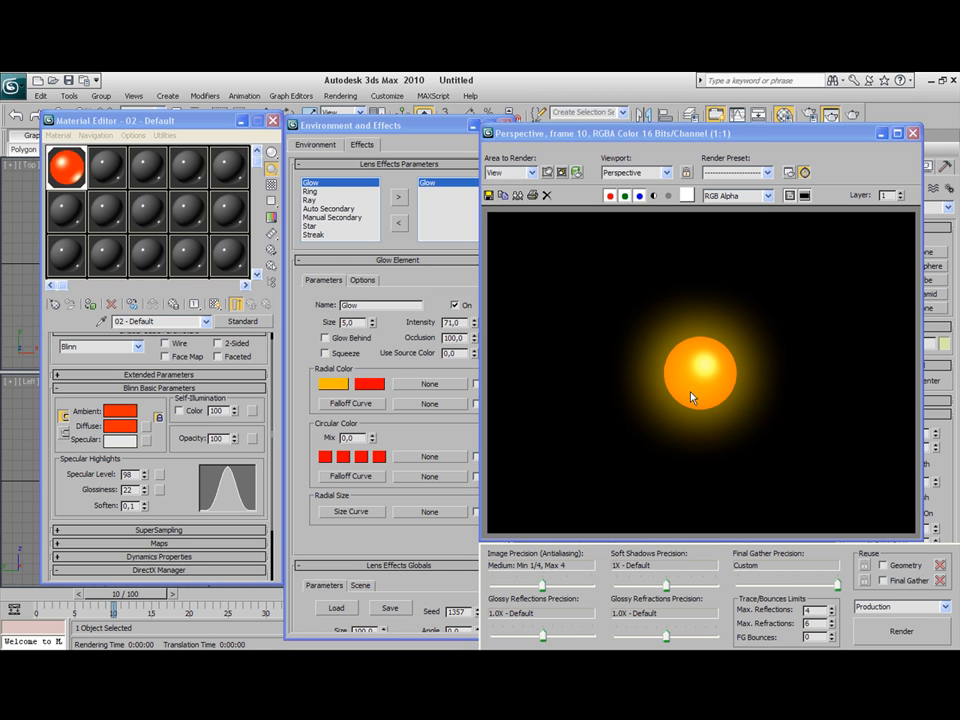
mouse_move(715, 368)
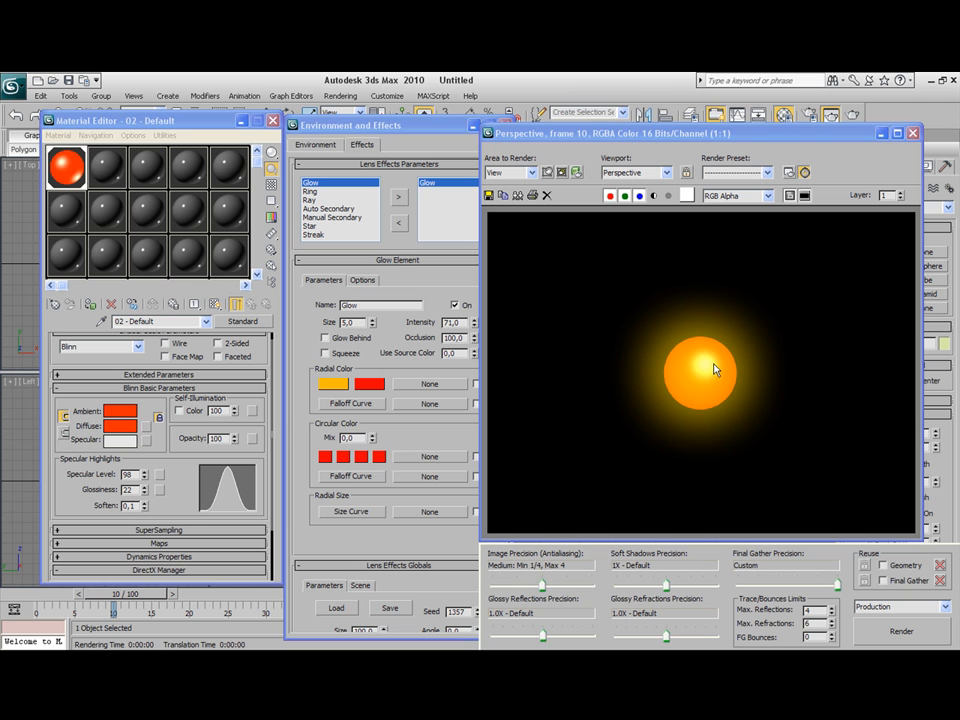
mouse_move(728, 361)
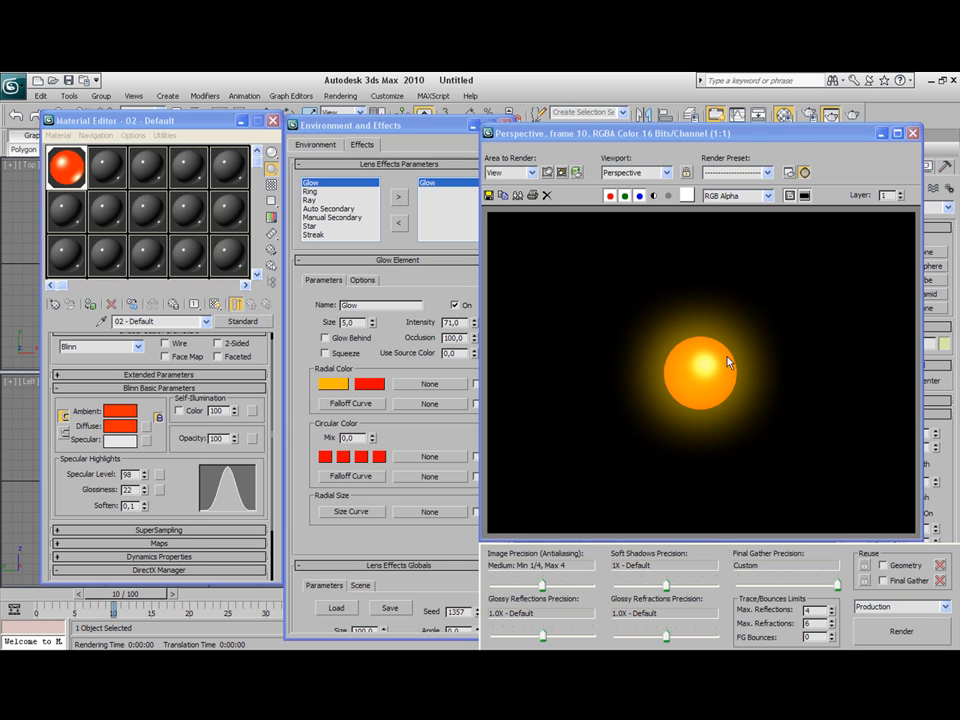
mouse_move(725, 367)
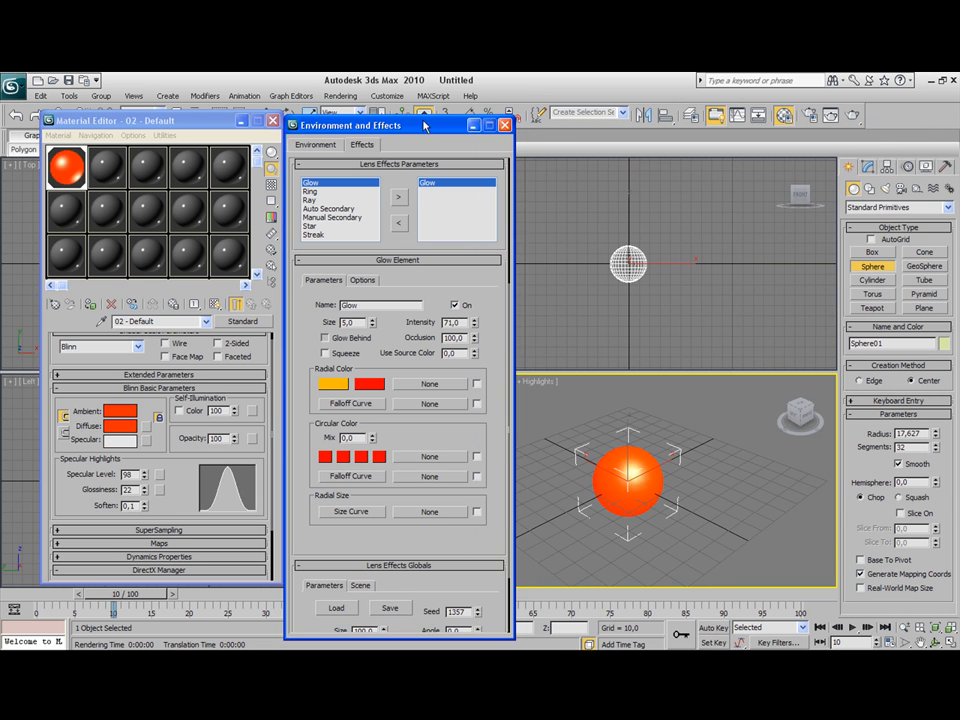
Step: Move the Environment and Effects dialog aside
left_click_drag(400, 125, 415, 104)
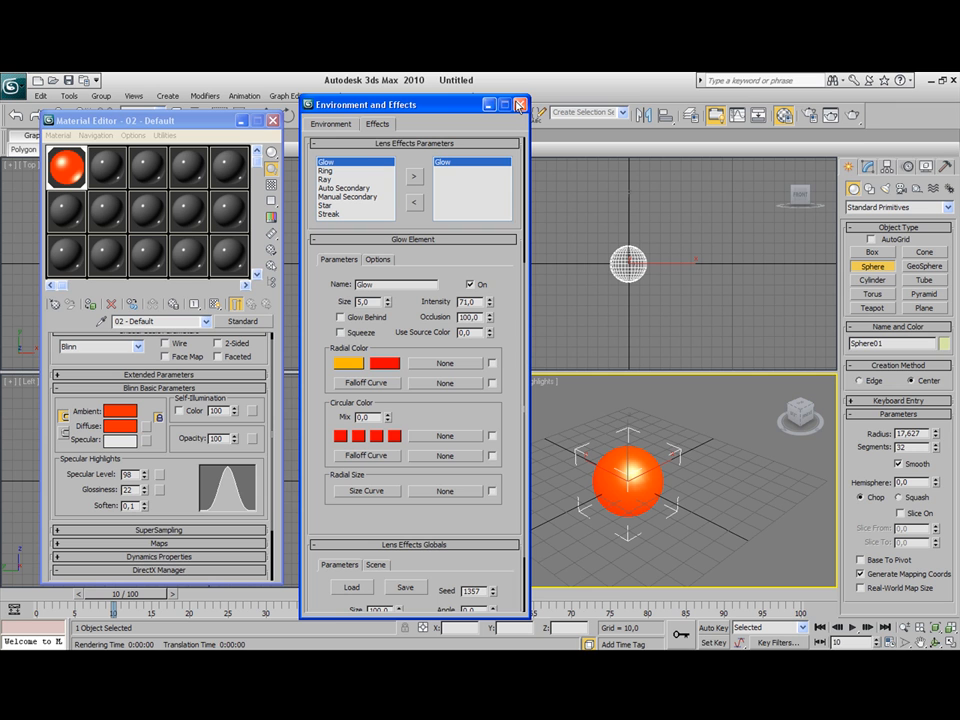